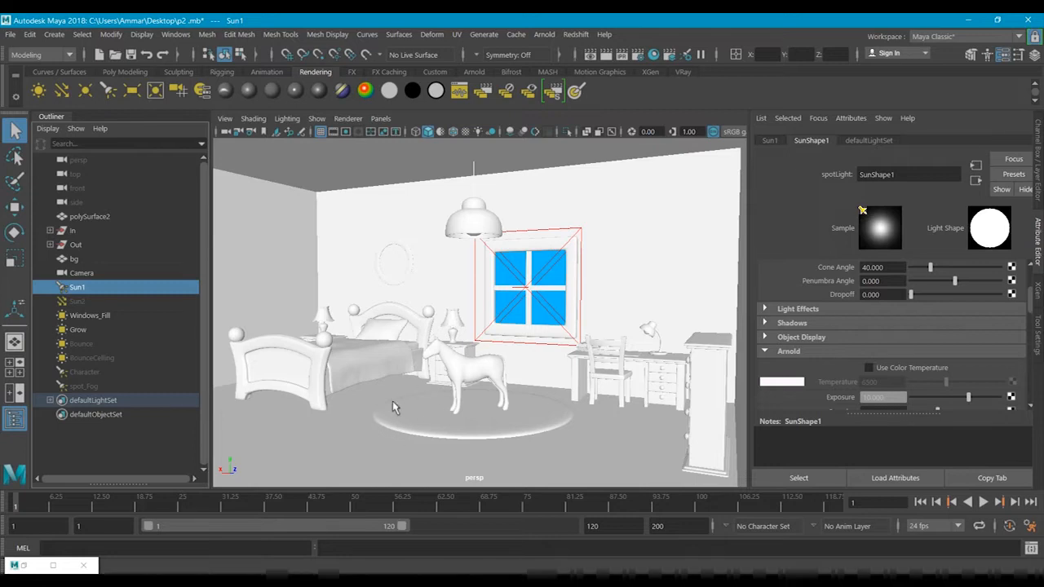
mouse_move(400, 154)
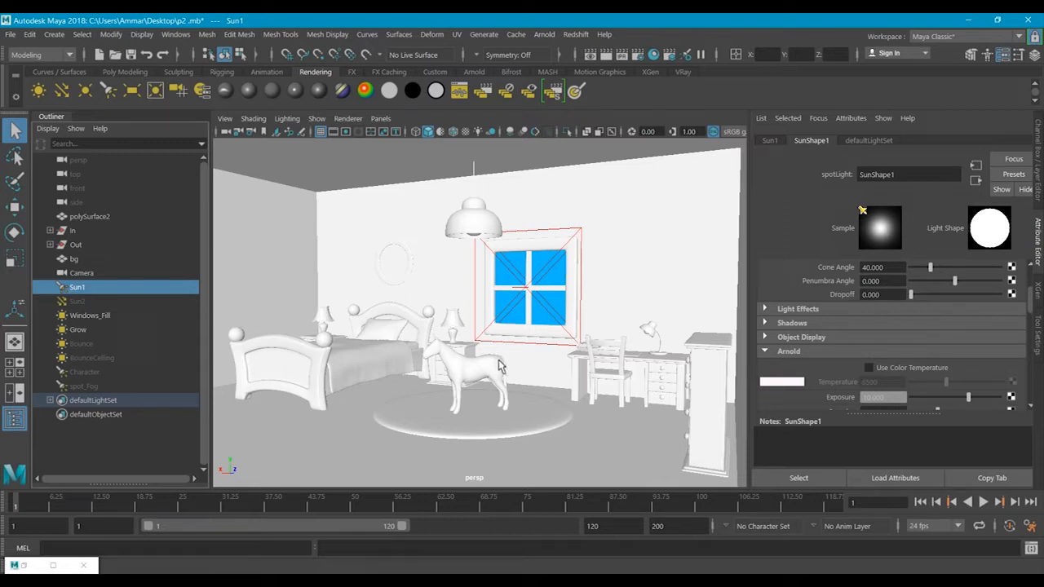
mouse_move(423, 337)
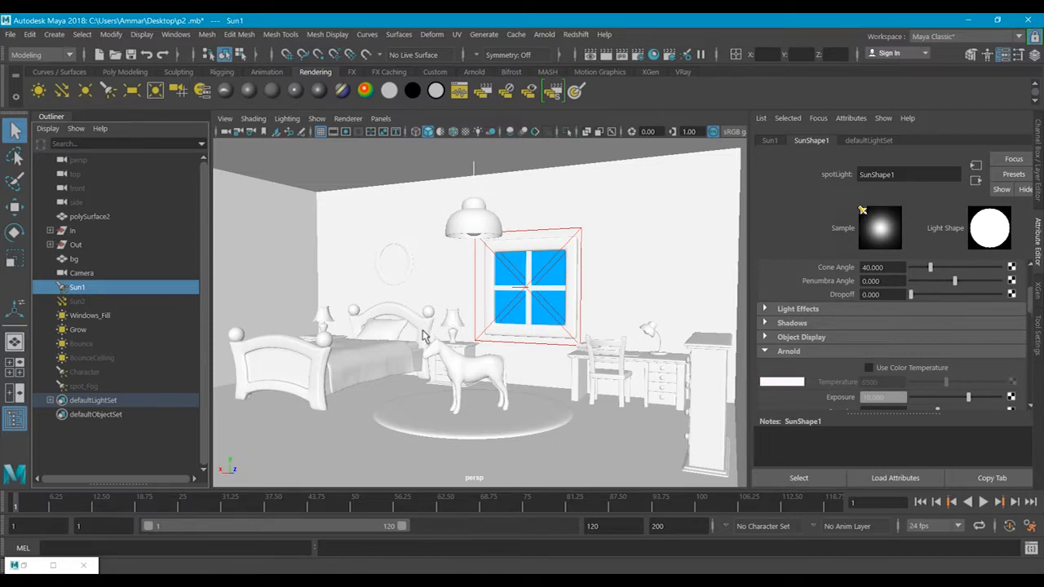
Tumble the perspective view so the bedroom's window wall is seen head-on
left_click_drag(425, 334, 465, 351)
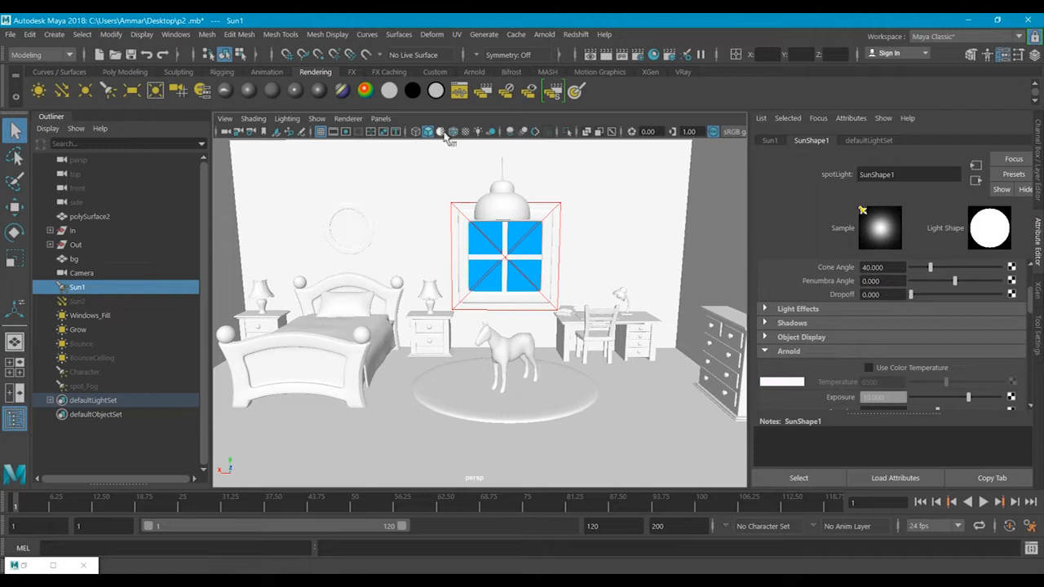
mouse_move(500, 143)
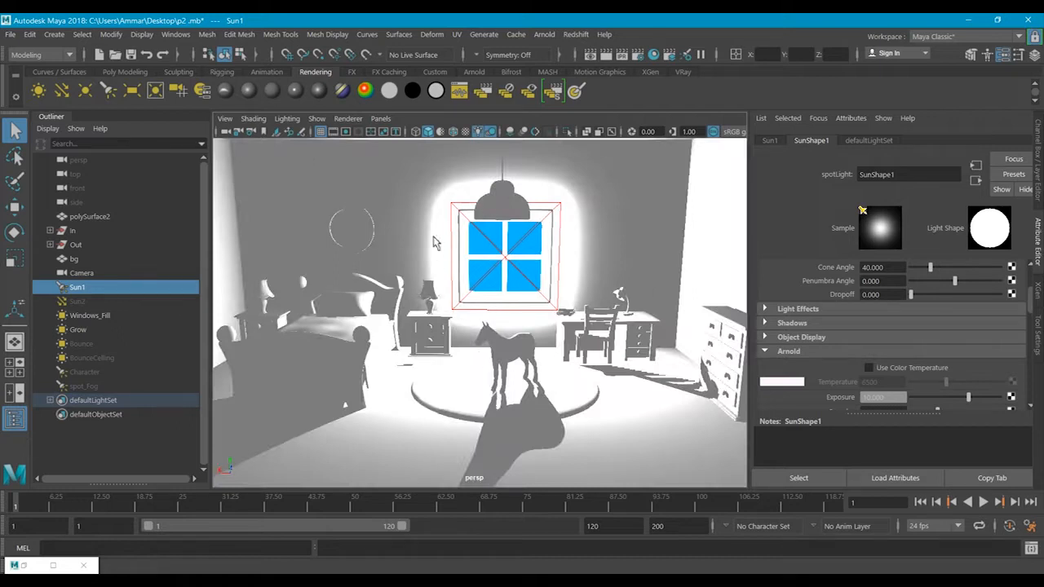
mouse_move(98, 326)
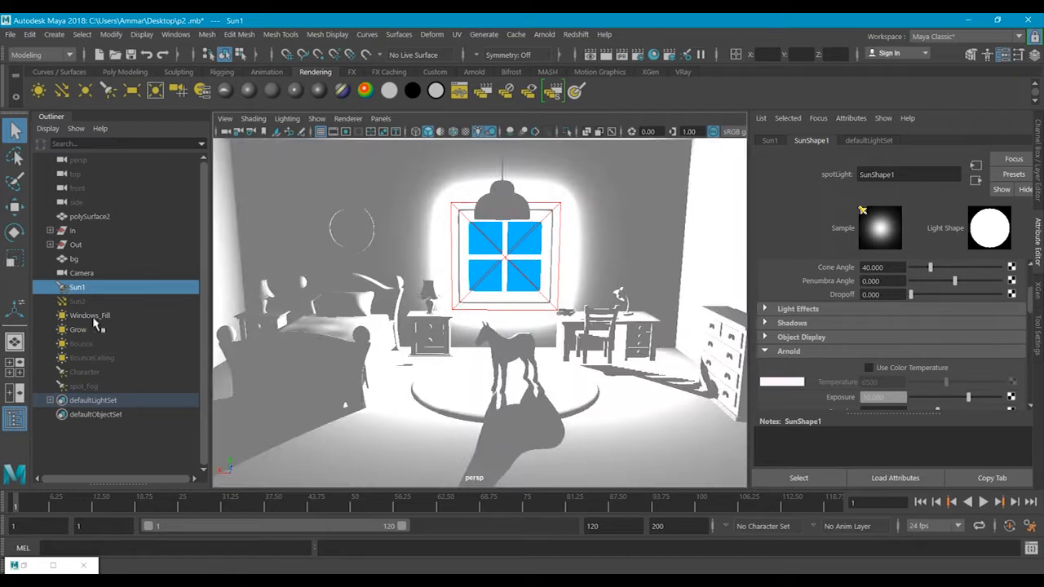
Preview the sun's shadowed floor patch with all lights and select the Bounce area light
left_click(89, 315)
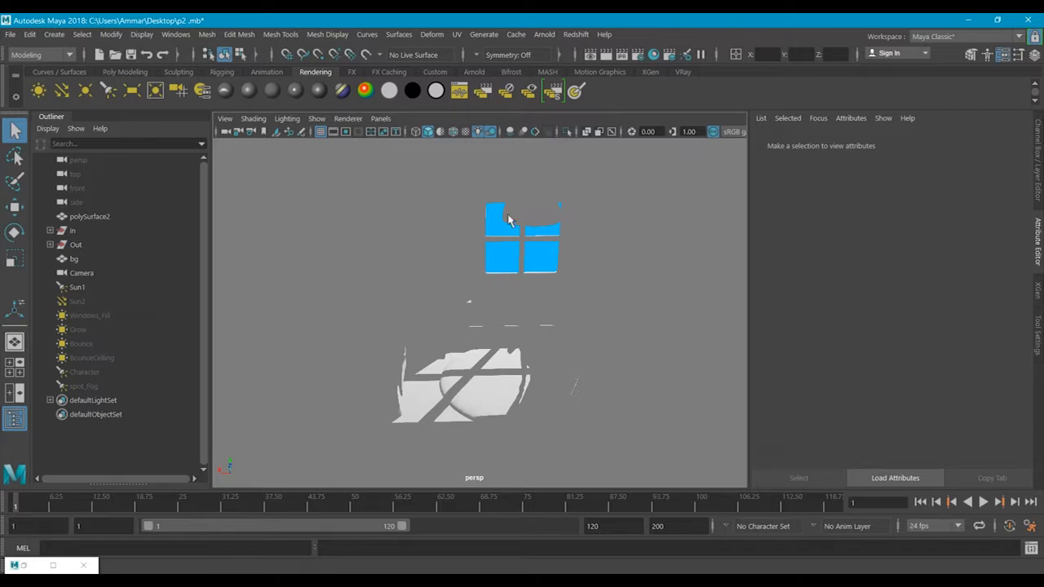
mouse_move(488, 408)
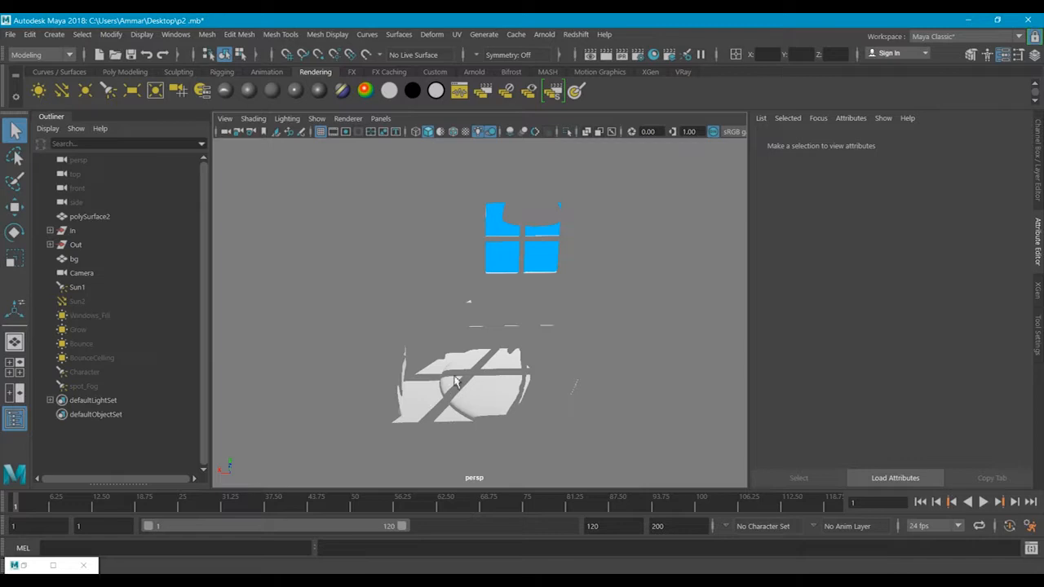
mouse_move(463, 384)
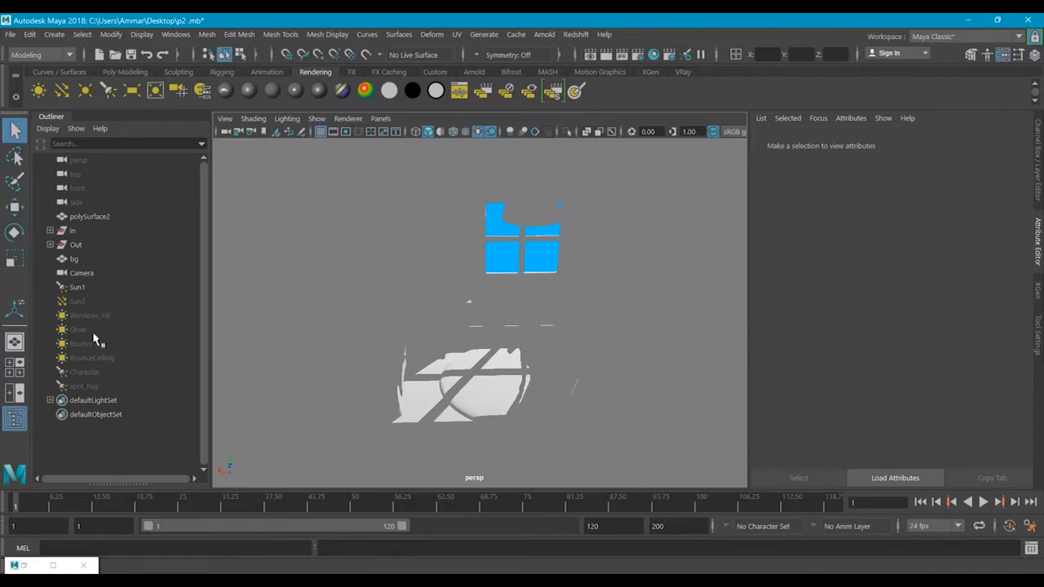
left_click(78, 344)
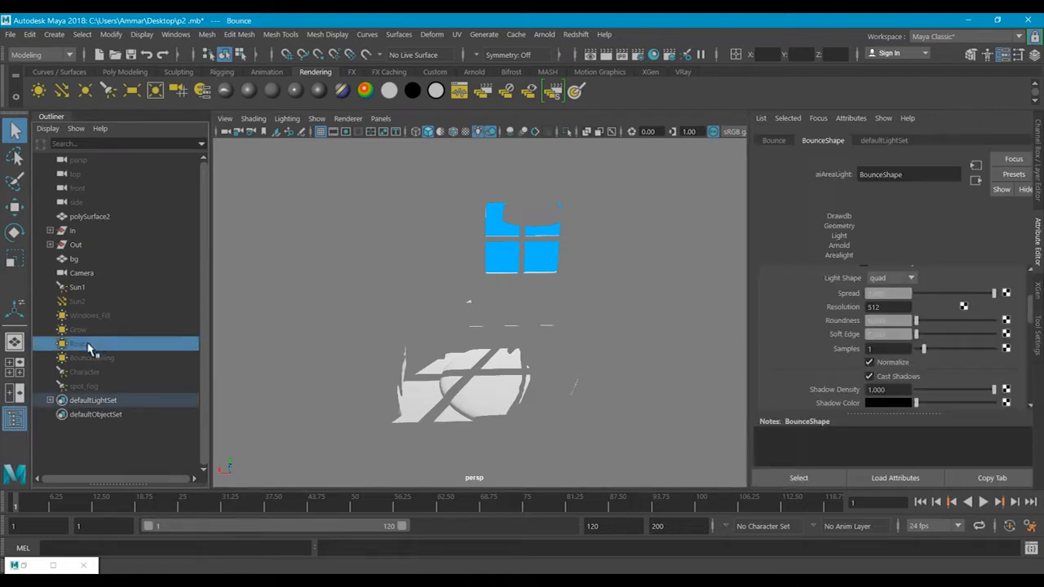
Tilt the Bounce light toward the sunlit floor patch and select the Windows_Fill and Grow lights
left_click(81, 344)
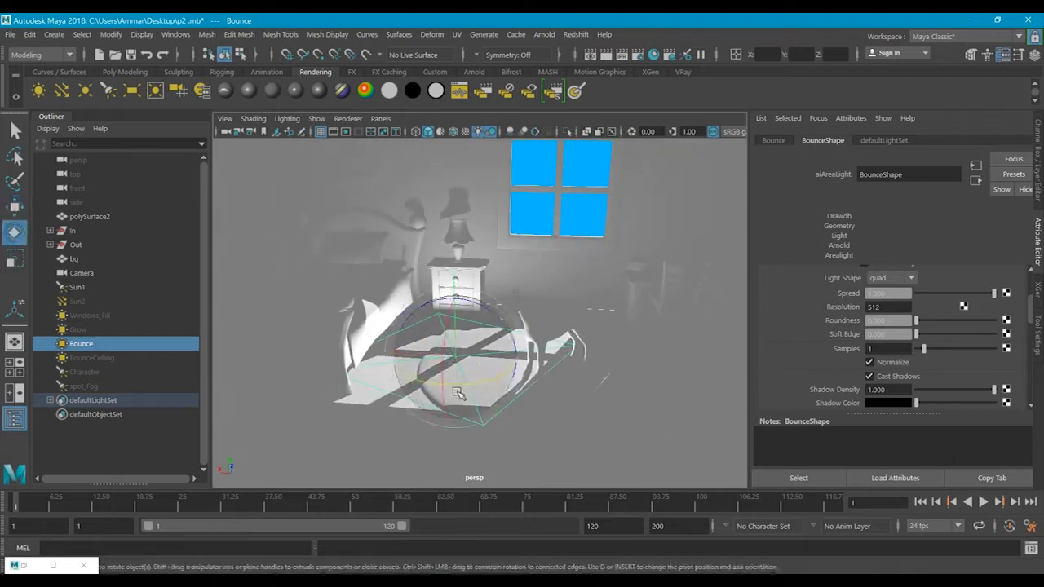
left_click_drag(457, 393, 485, 389)
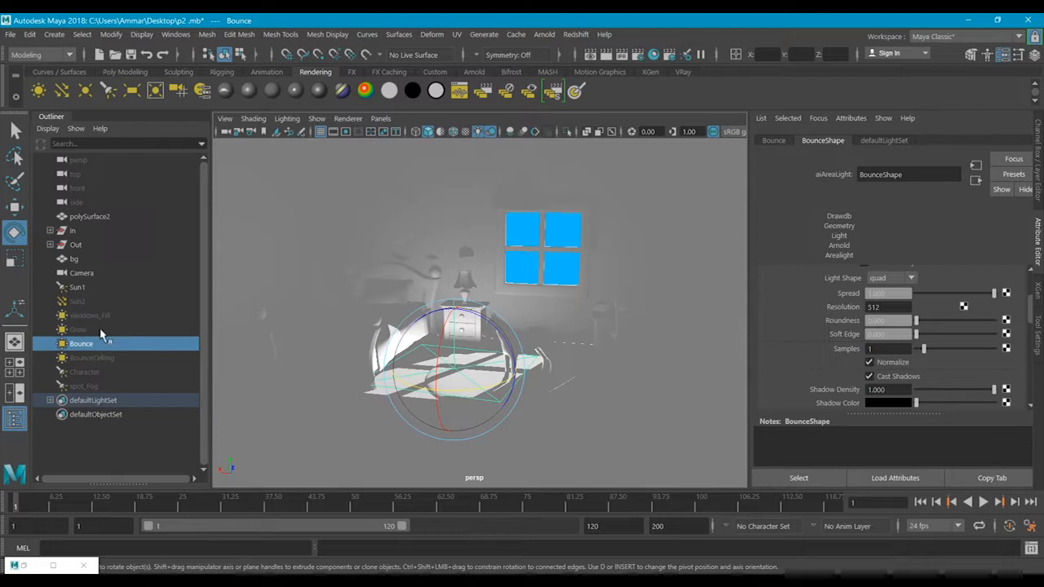
left_click(78, 330)
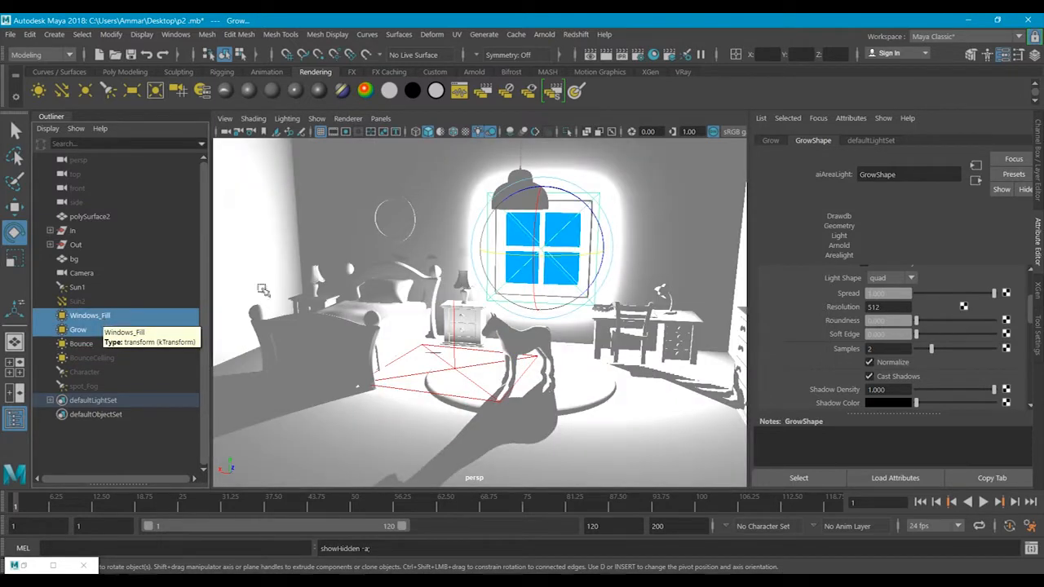
Select the Bounce area light before launching the Arnold RenderView render
left_click(81, 343)
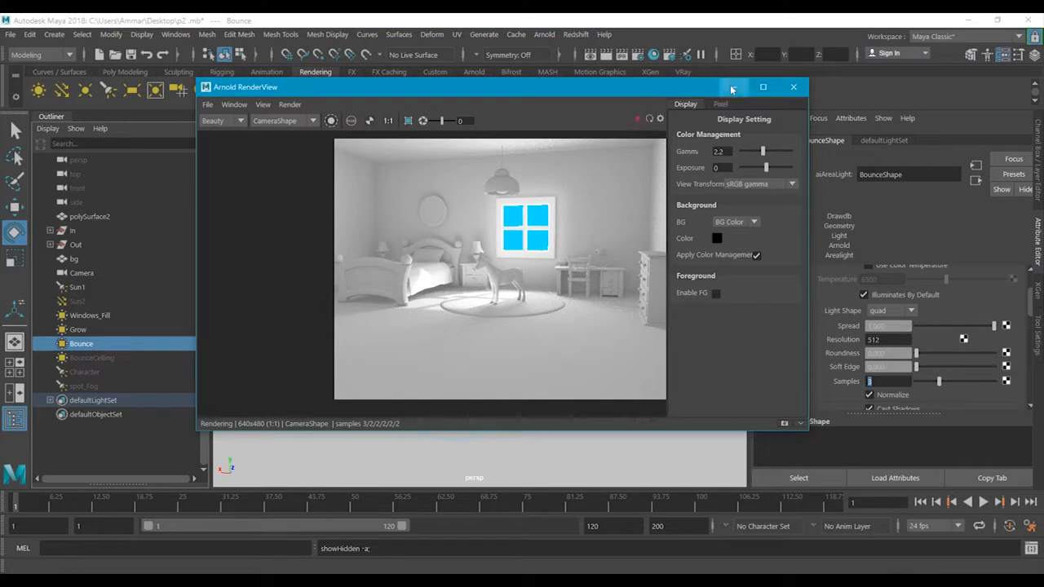
Select the BounceCelling light and close the Arnold RenderView window
left_click(792, 87)
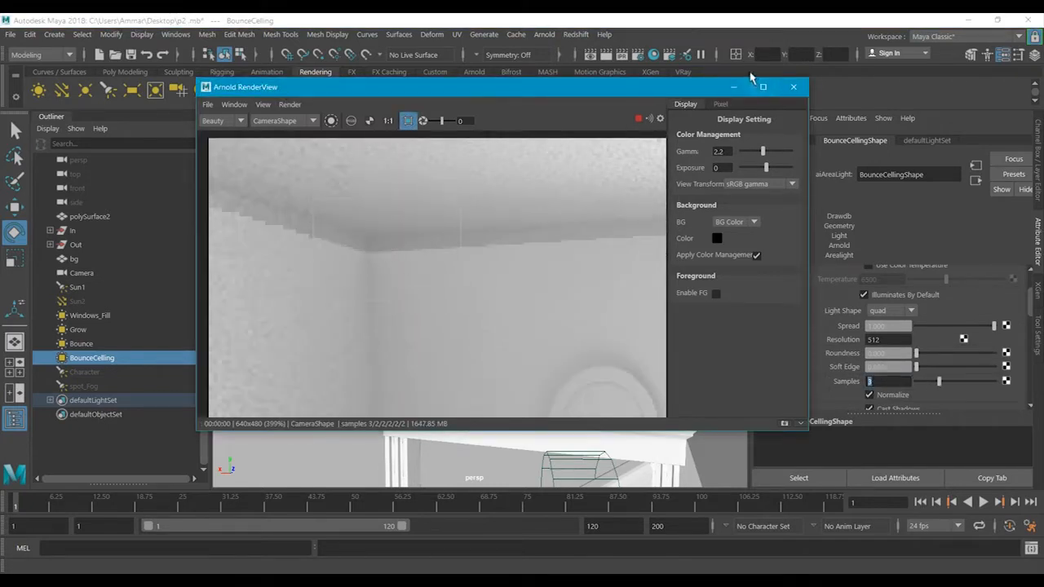
left_click(793, 87)
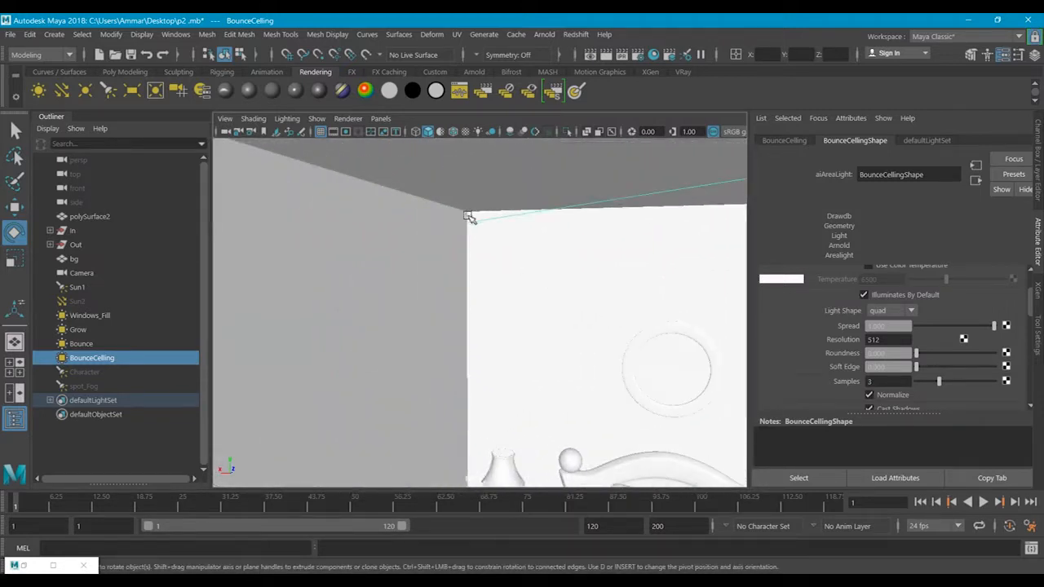
mouse_move(499, 258)
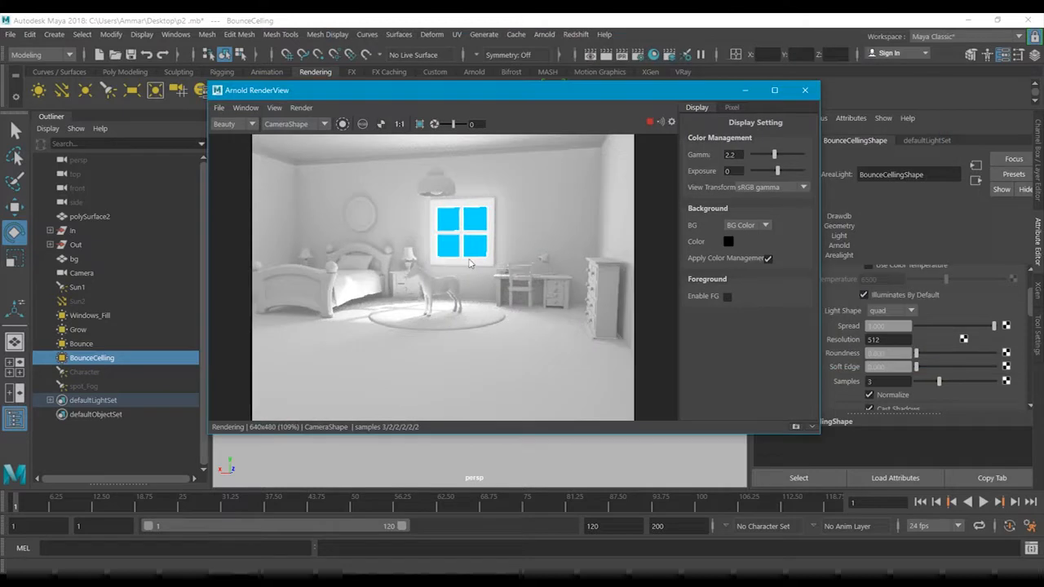
mouse_move(469, 261)
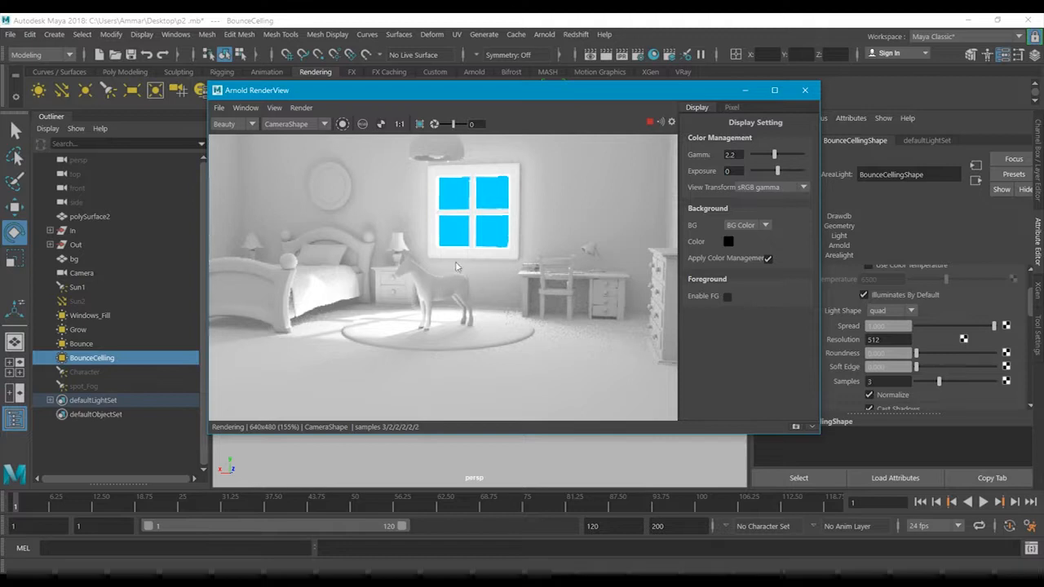
mouse_move(524, 272)
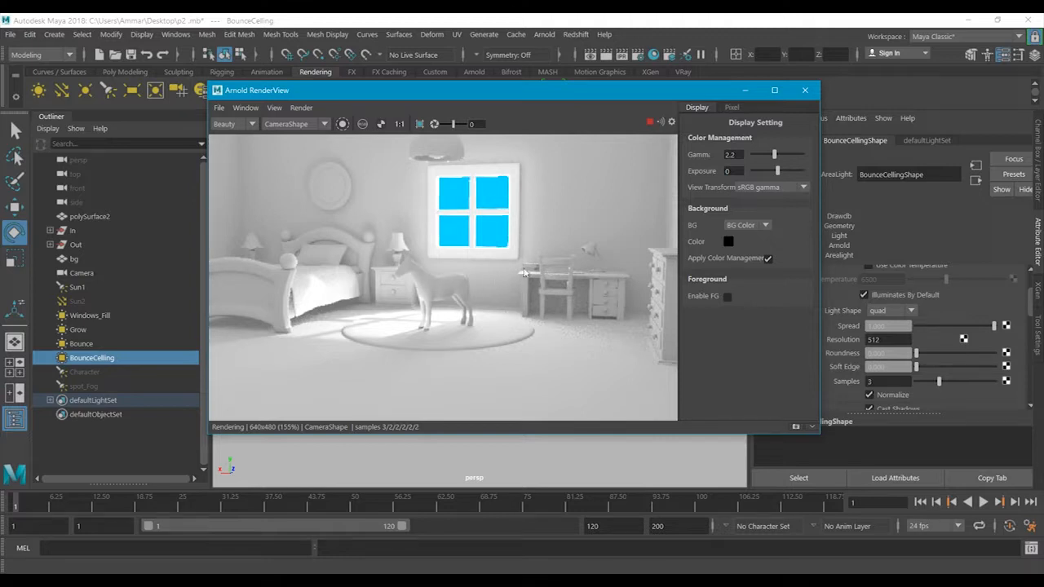